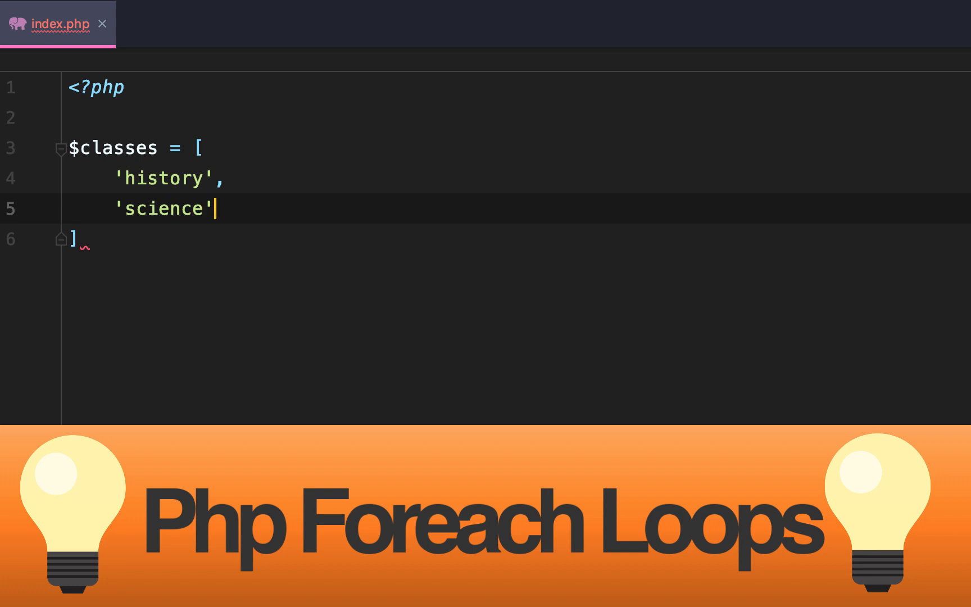
- Add 'english' to $classes and loop over it echoing "Class: {$class} \n" for each entry
type("'en'")
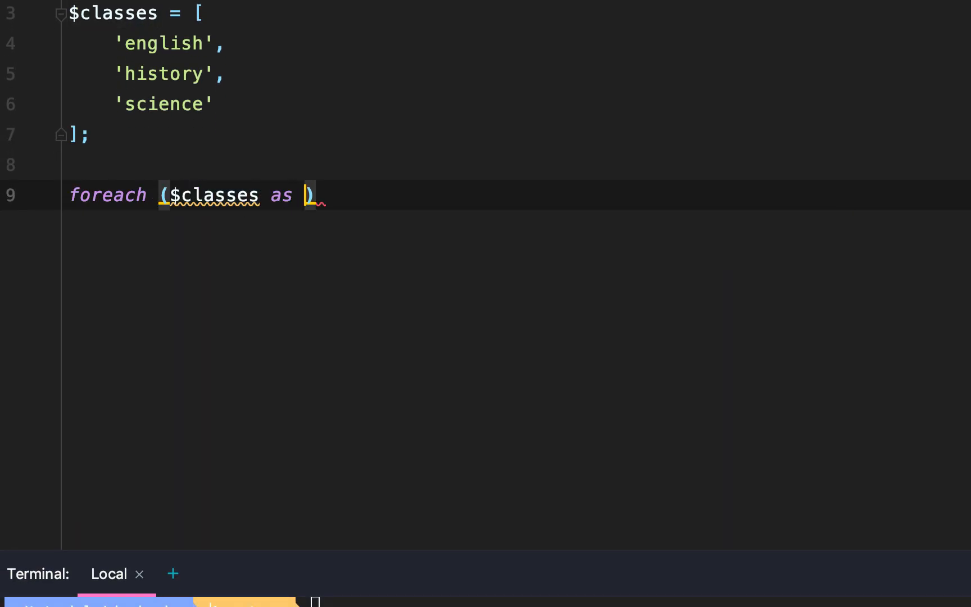
type("$class")
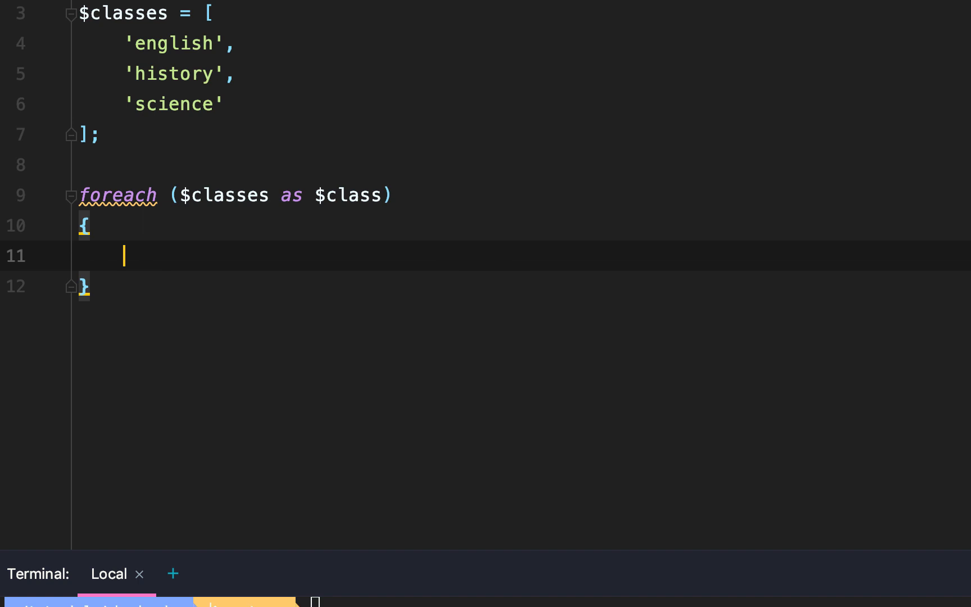
type("echo \"{\"")
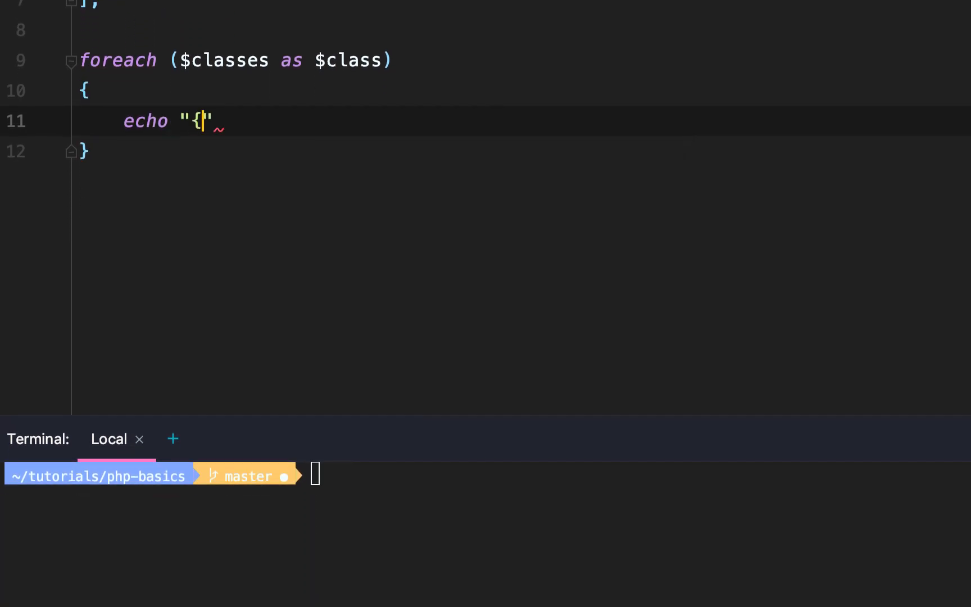
type("$class} \\")
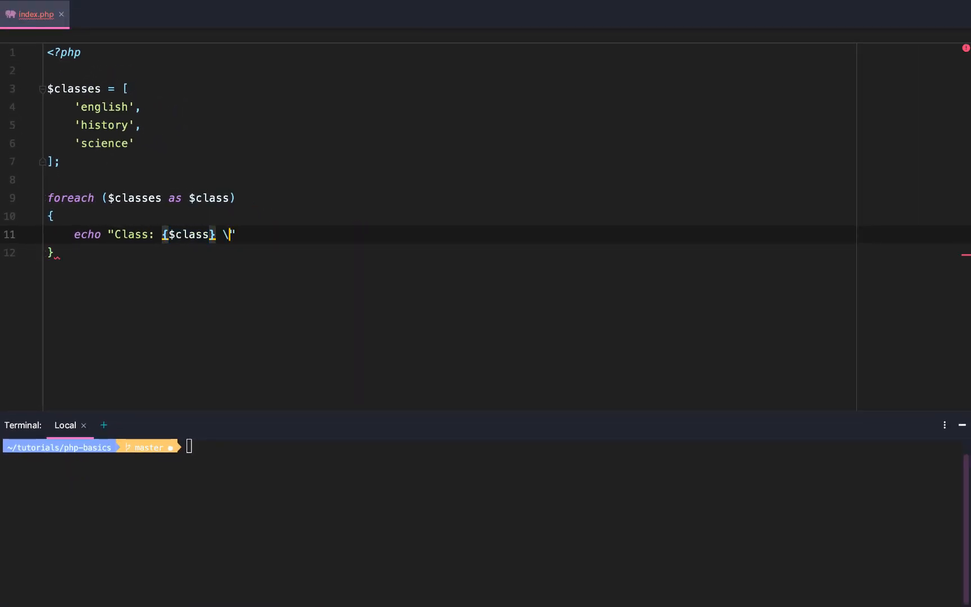
type("n\";")
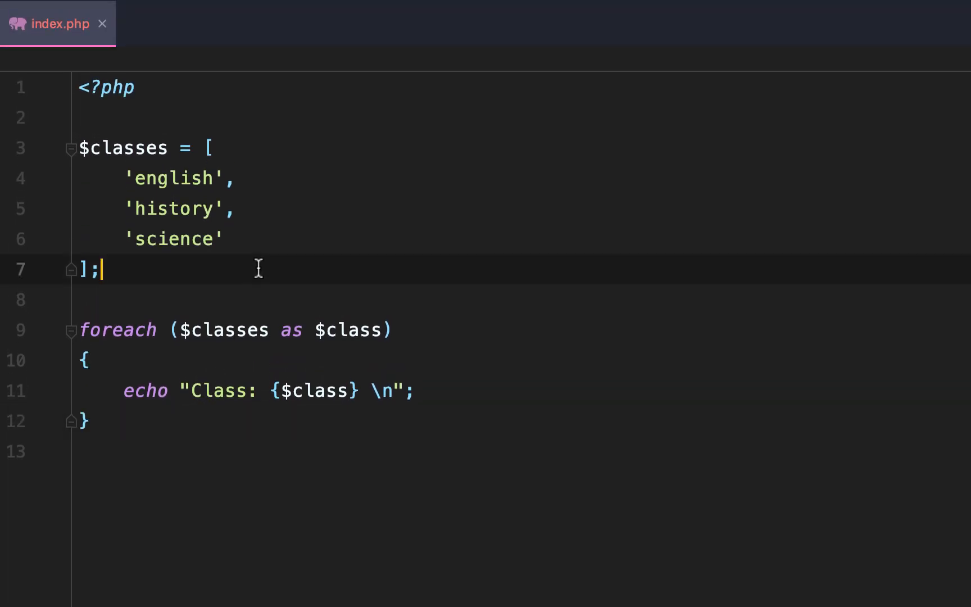
- Map english to 'Mr. Shakespear' as a key => value pair
left_click(238, 178)
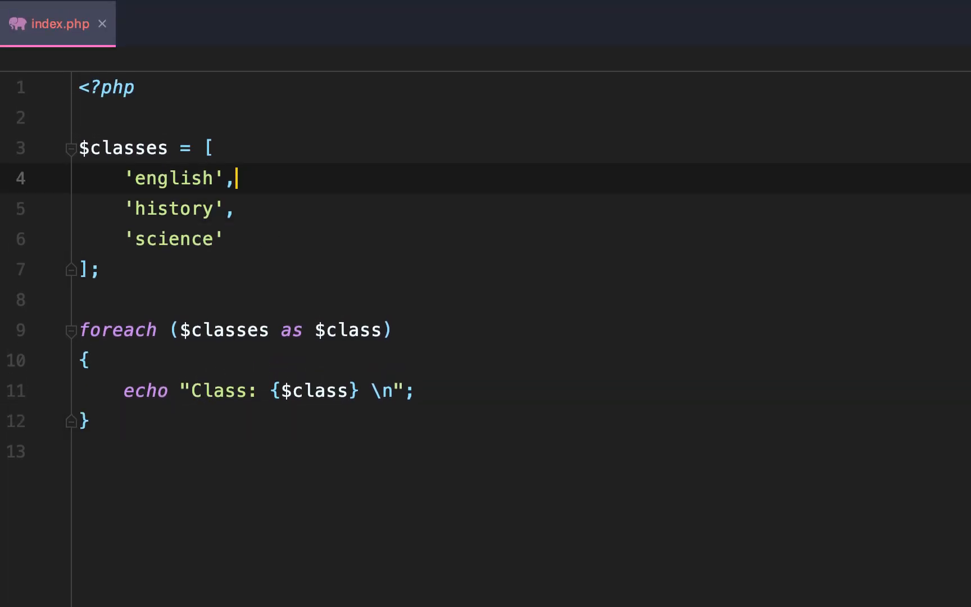
type("=> ''")
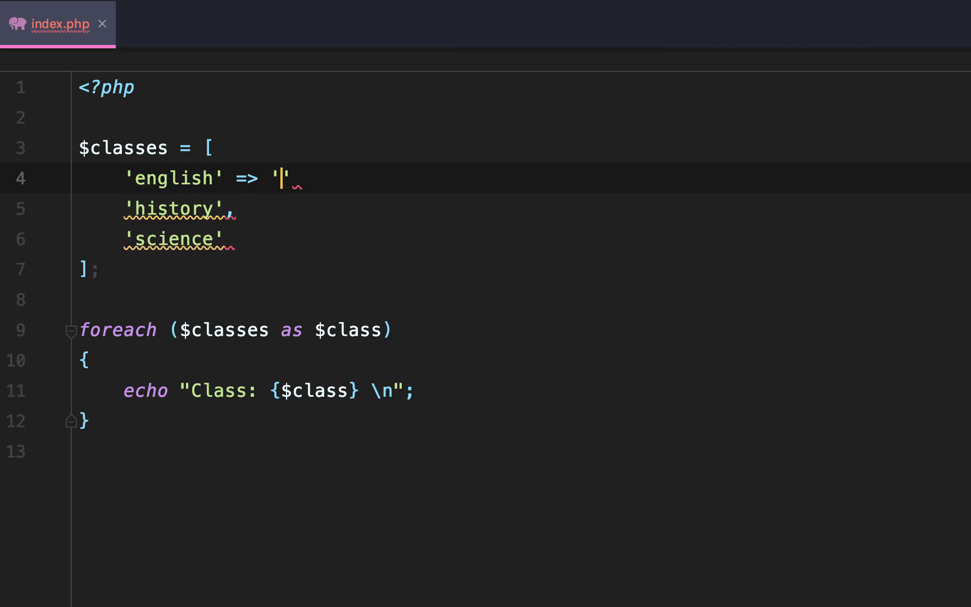
type("Mrs")
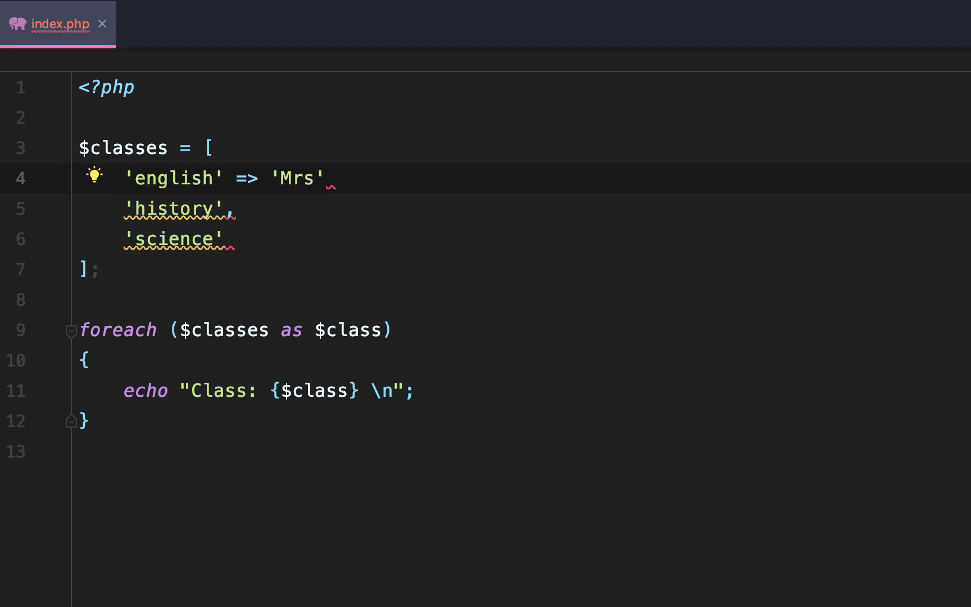
type("Mr. Shakespear")
left_click(522, 207)
type(" -")
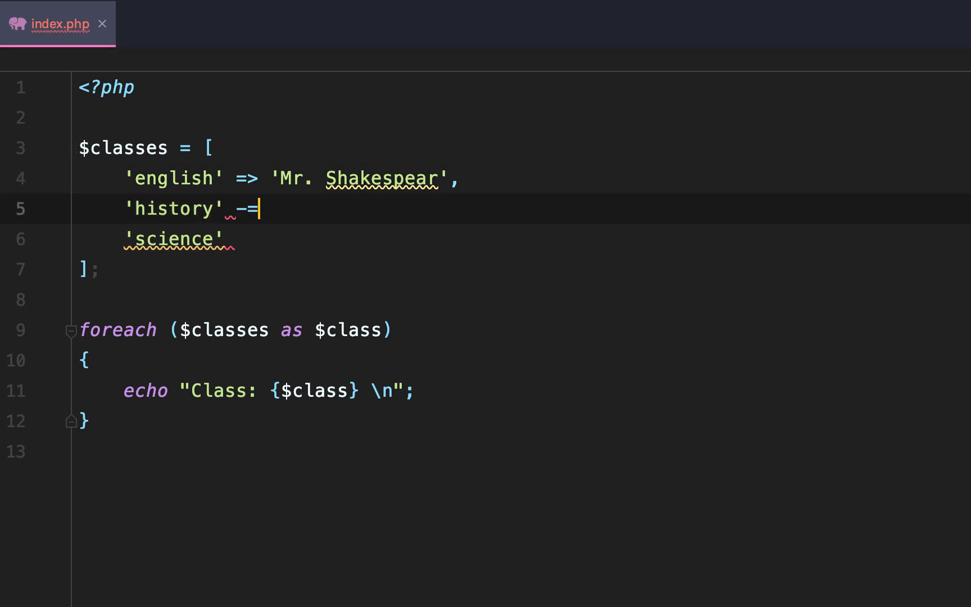
- Map history to 'Mr. Abraham' and science to 'Mrs. Amelia Airheart'
type("=> '")
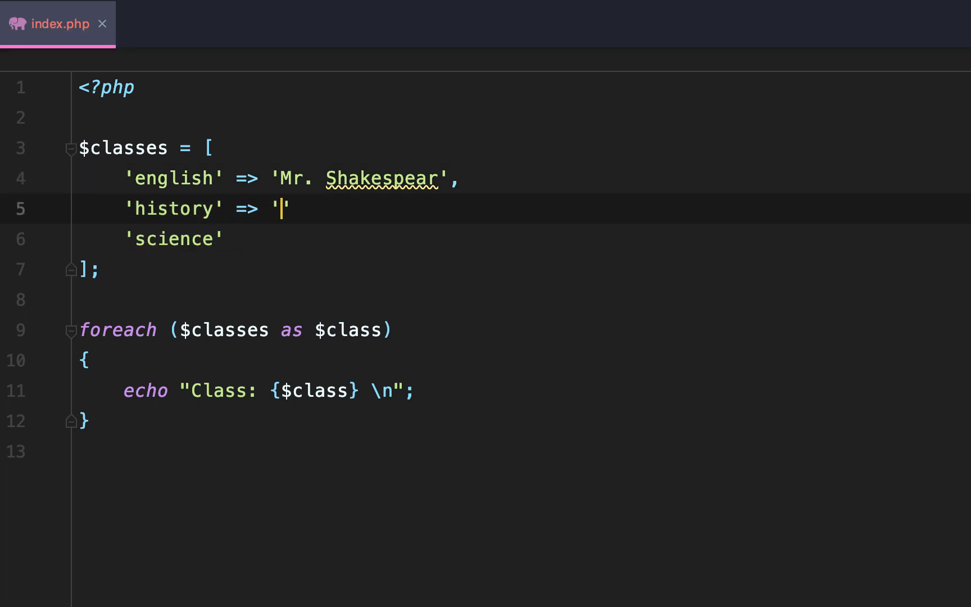
type("Mr. Abraham")
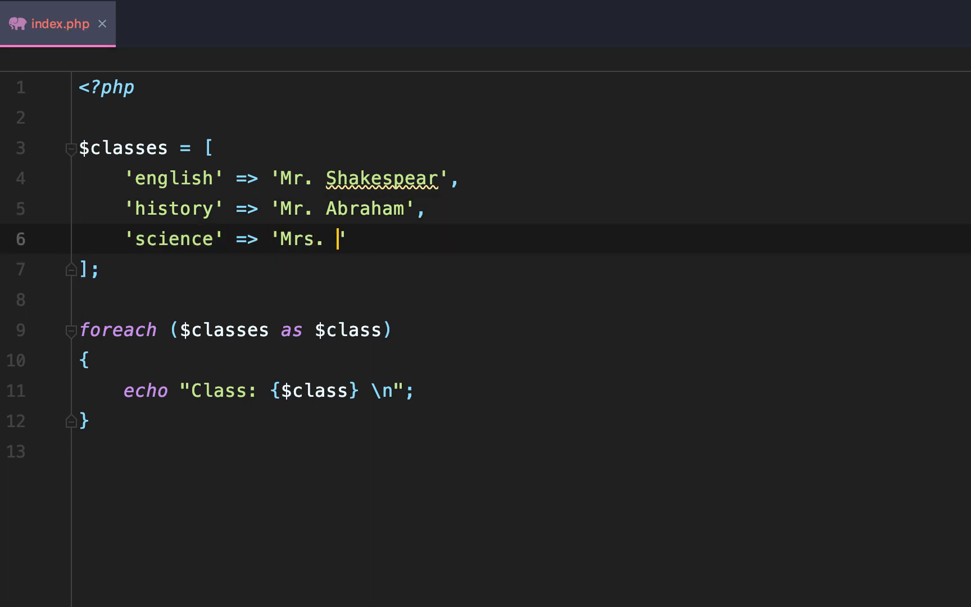
type("A")
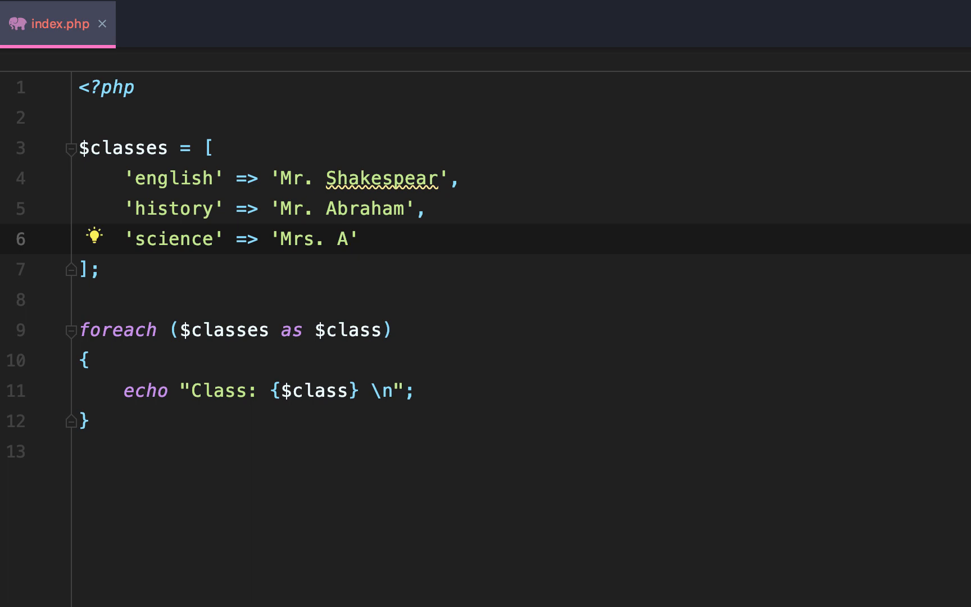
type("Amelia A")
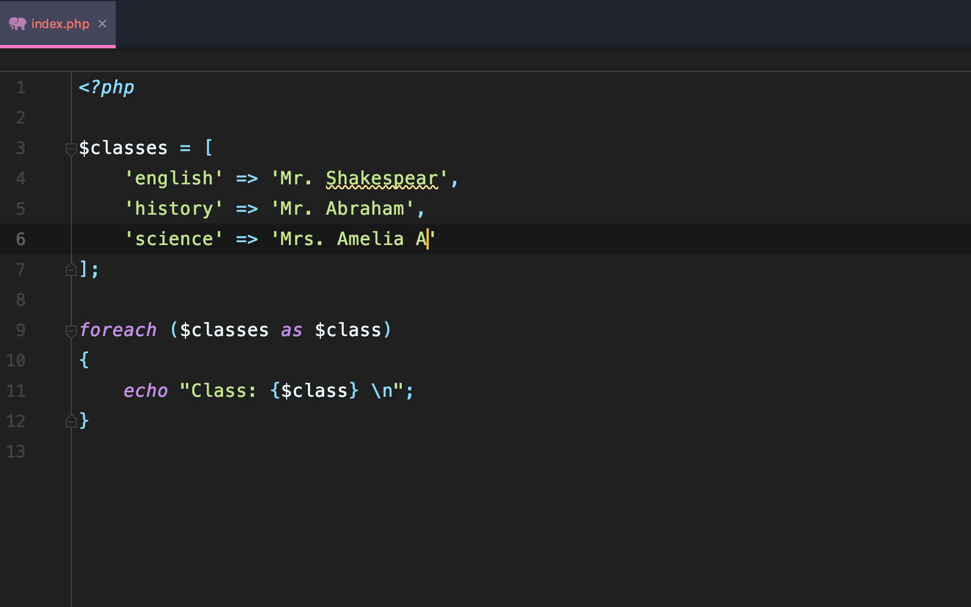
type("irhear")
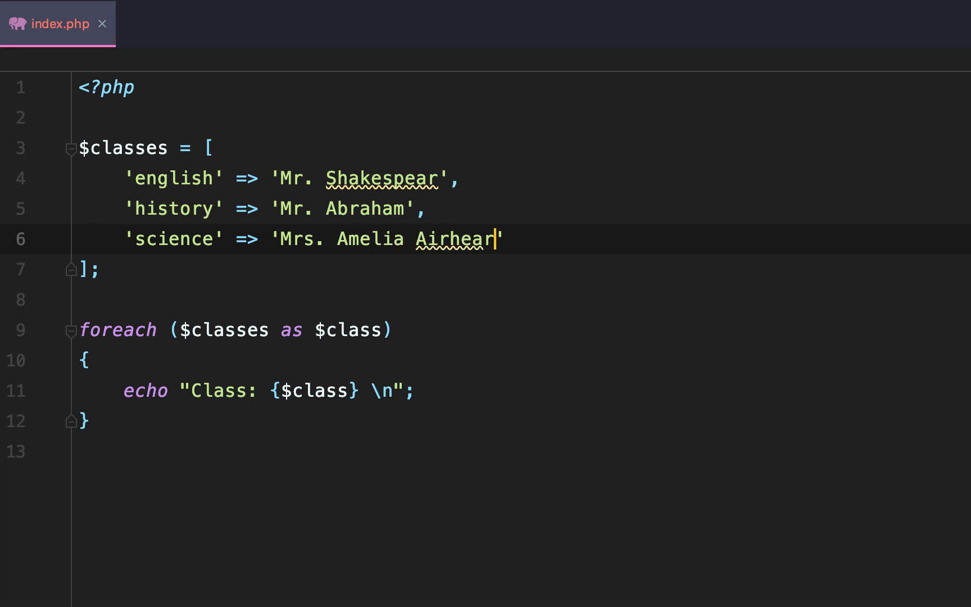
type("t'")
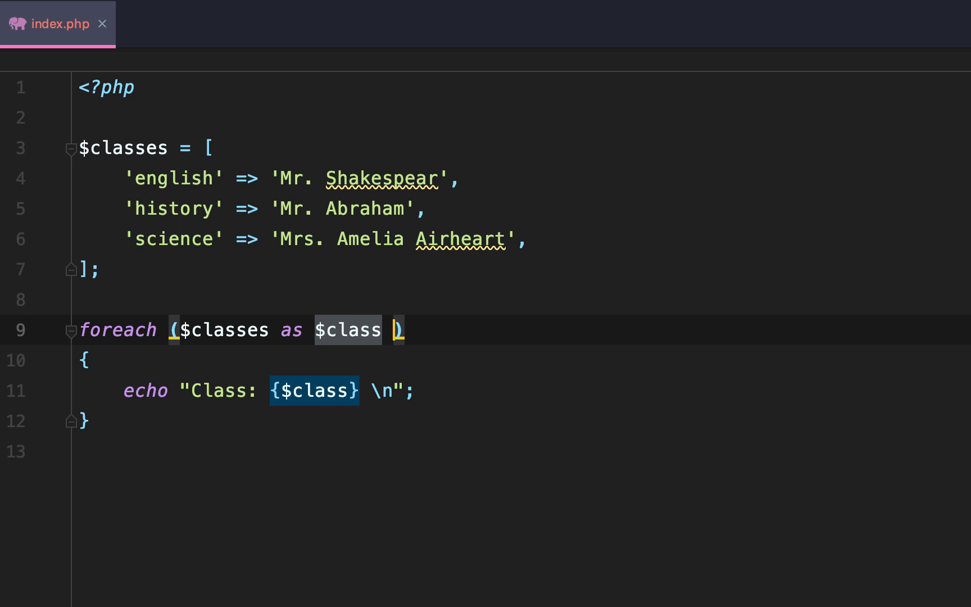
- Loop as $class => $teacher, echo "{$class} is taught by {$teacher}", and clear the terminal
type("=> $tec")
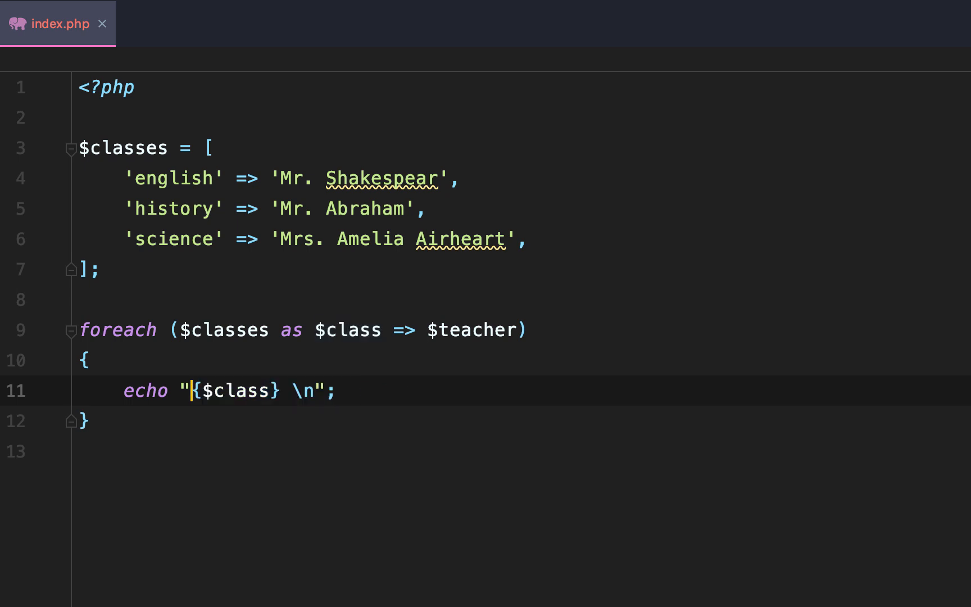
type("is ta")
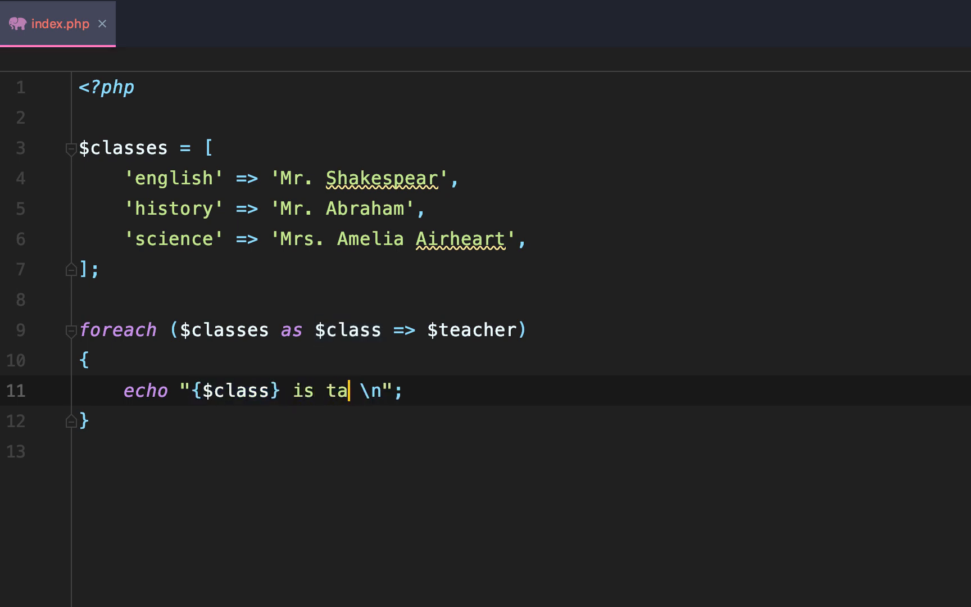
type("ught by {$techer")
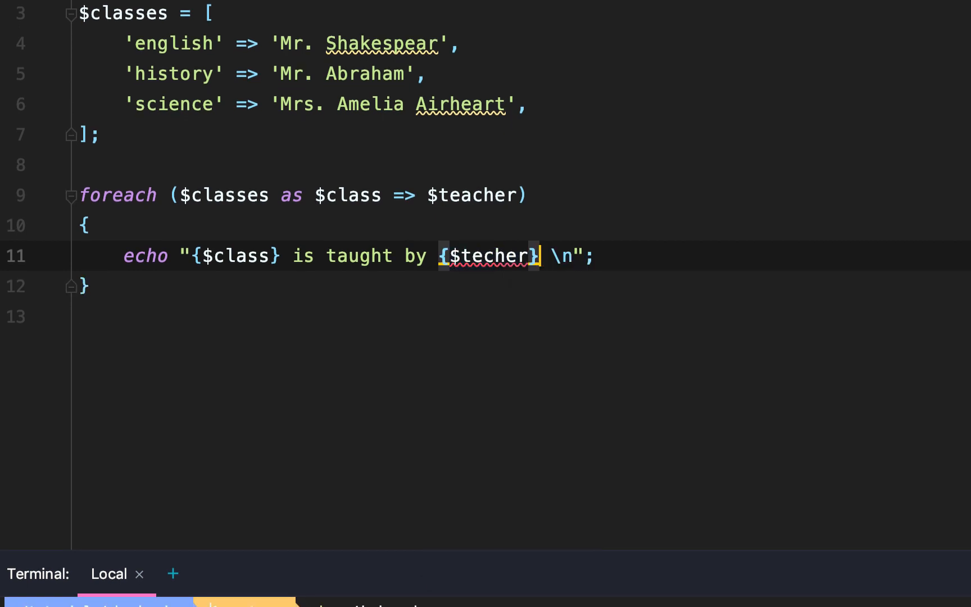
double_click(483, 256)
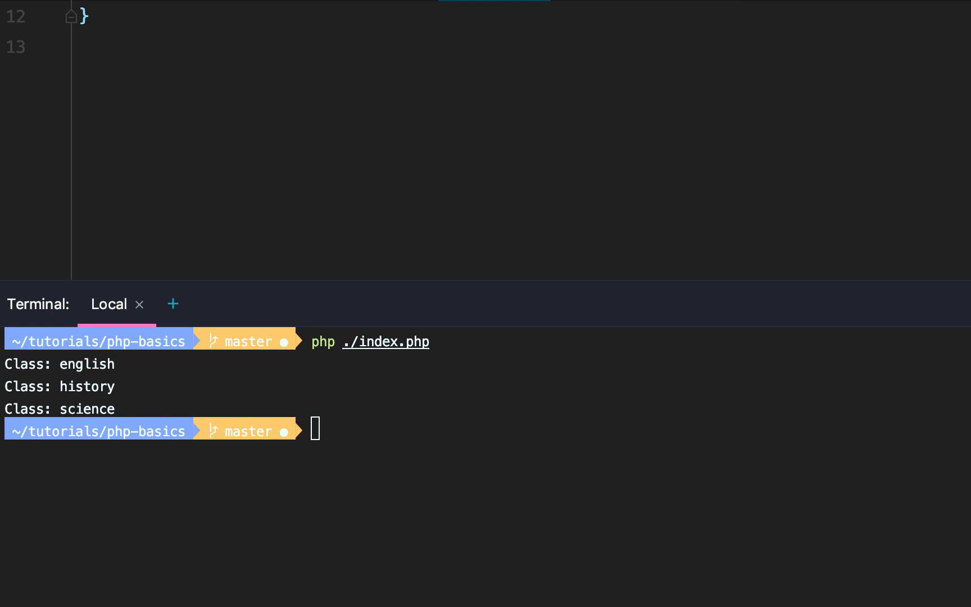
type("clear")
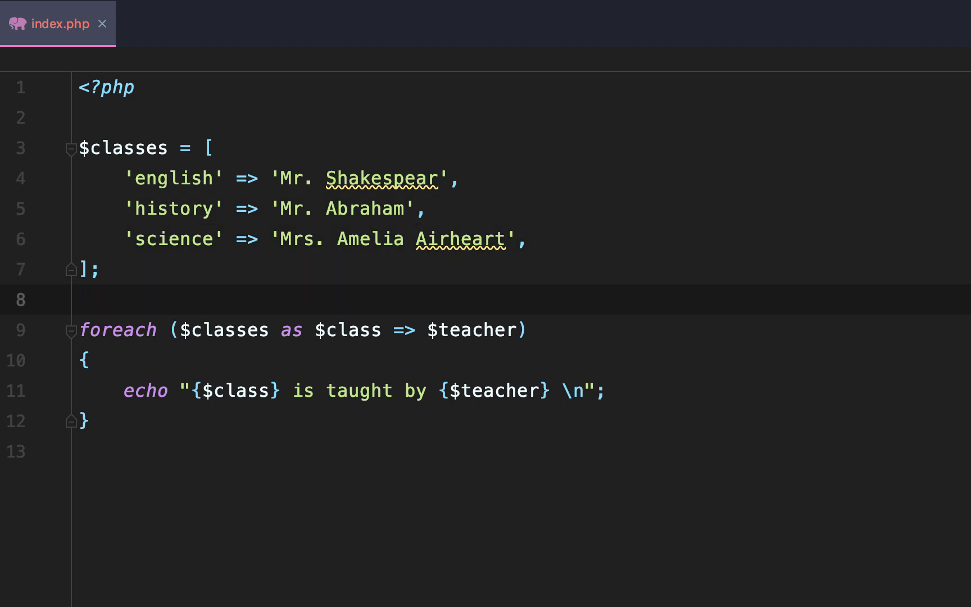
- Start the $students array with english => ['avery', 'johnny', 'tim', 'sarah']
type("$")
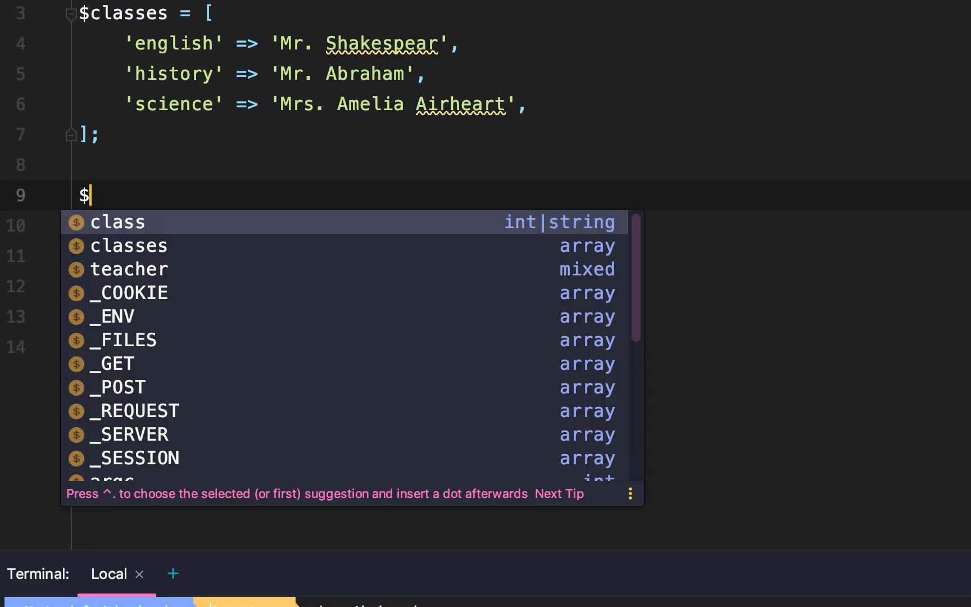
type("students")
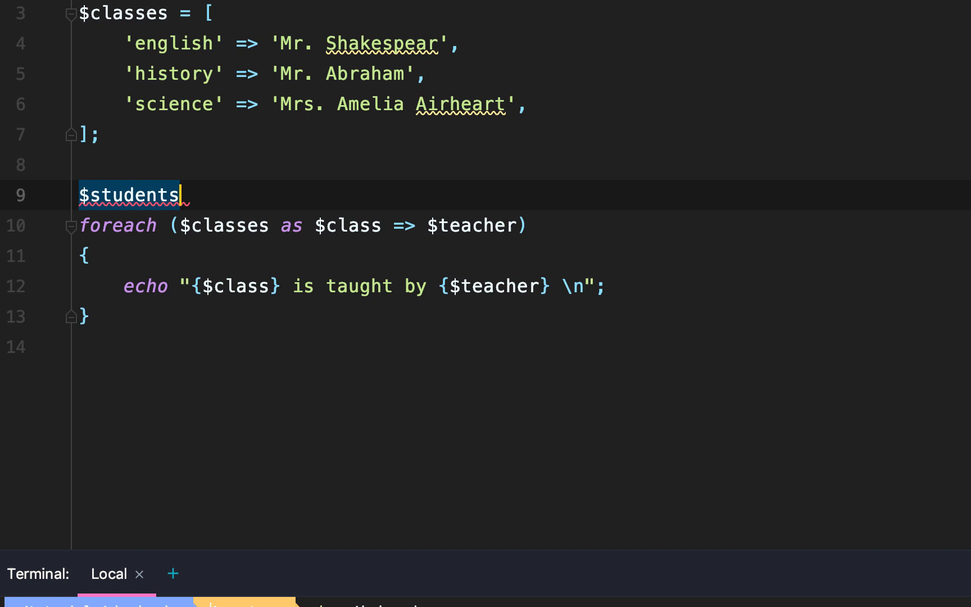
type("= [")
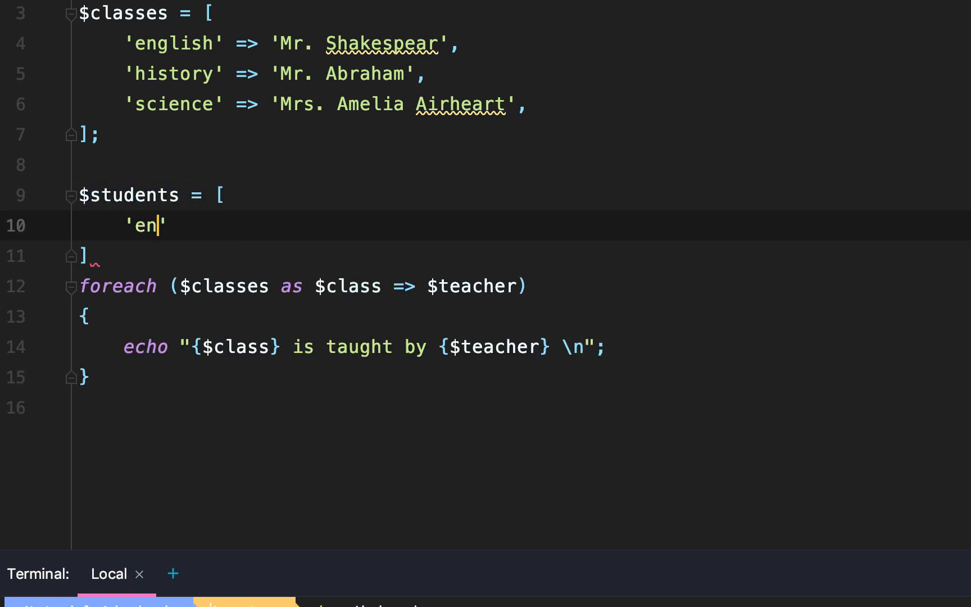
type("glish' =>")
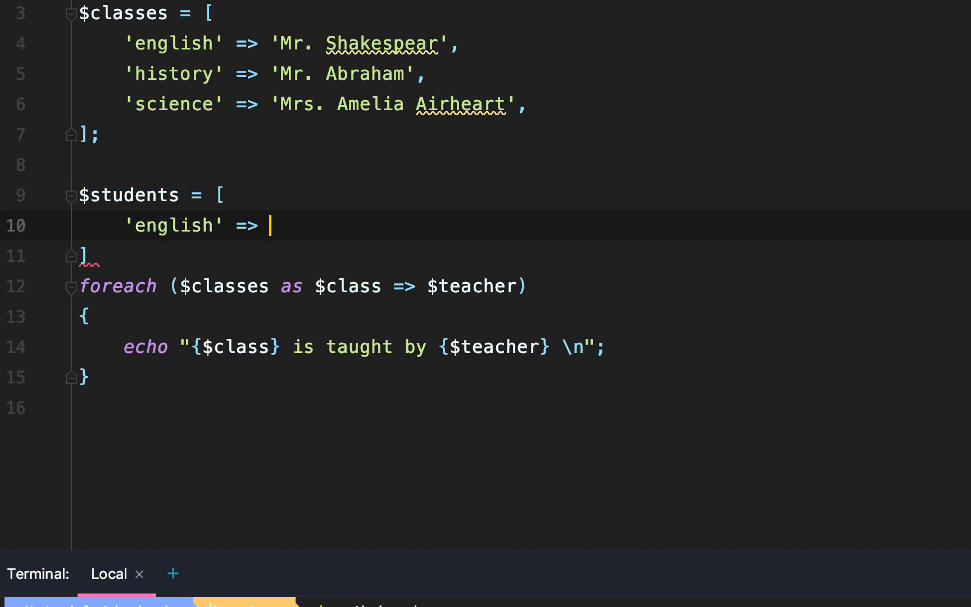
type("['ave']")
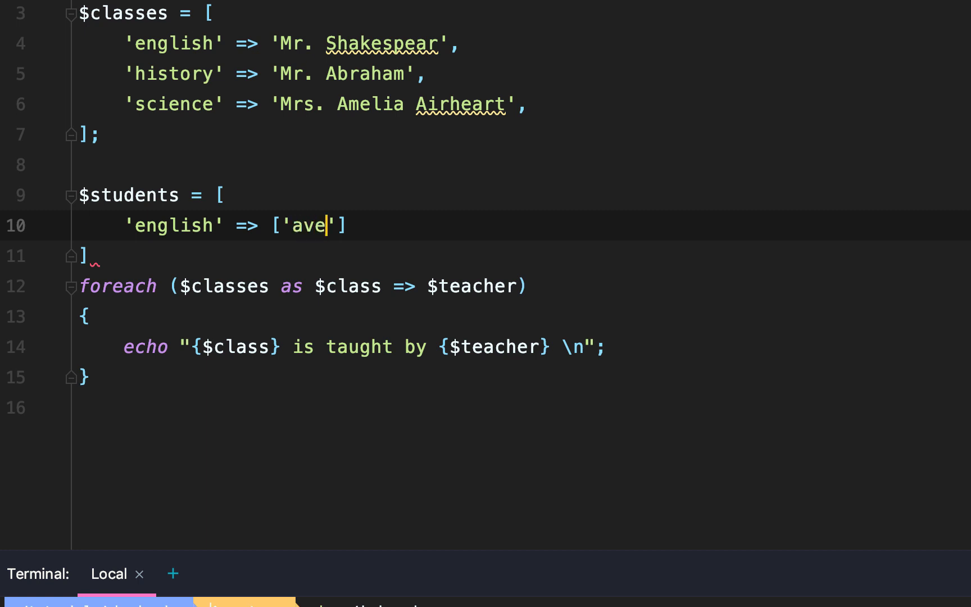
type("ry', 'johnny',")
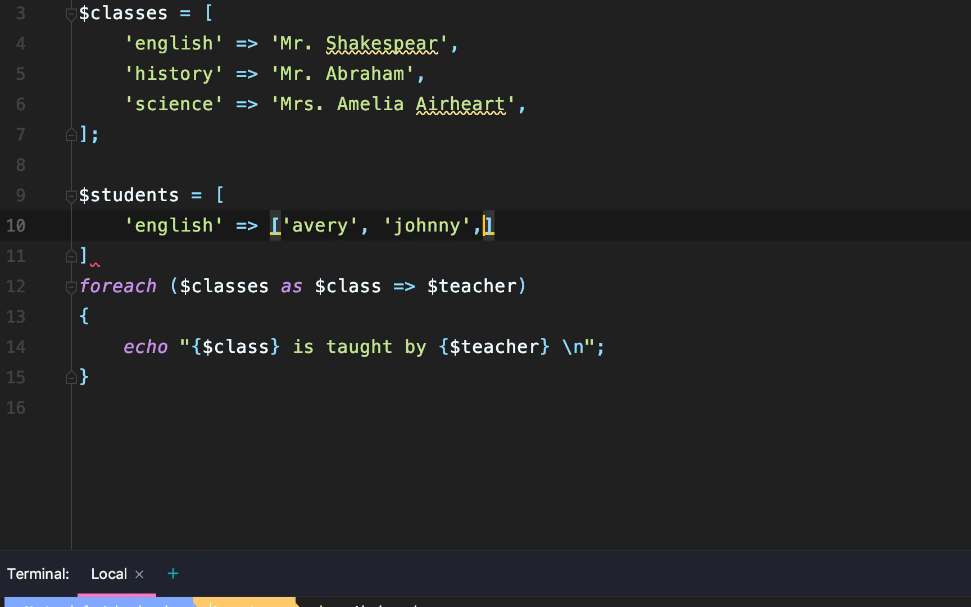
type("'tim', ''")
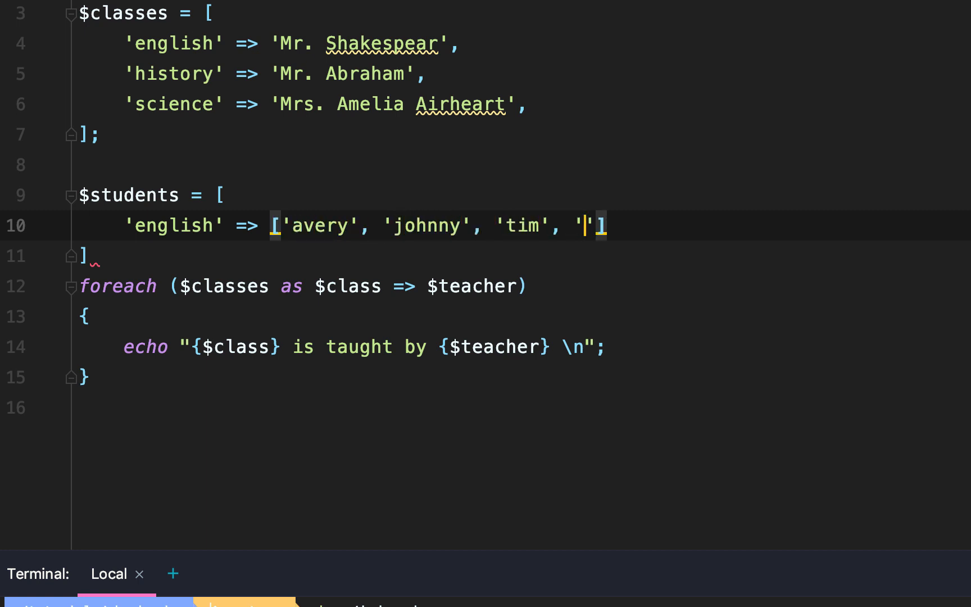
type("sarah")
type("'science")
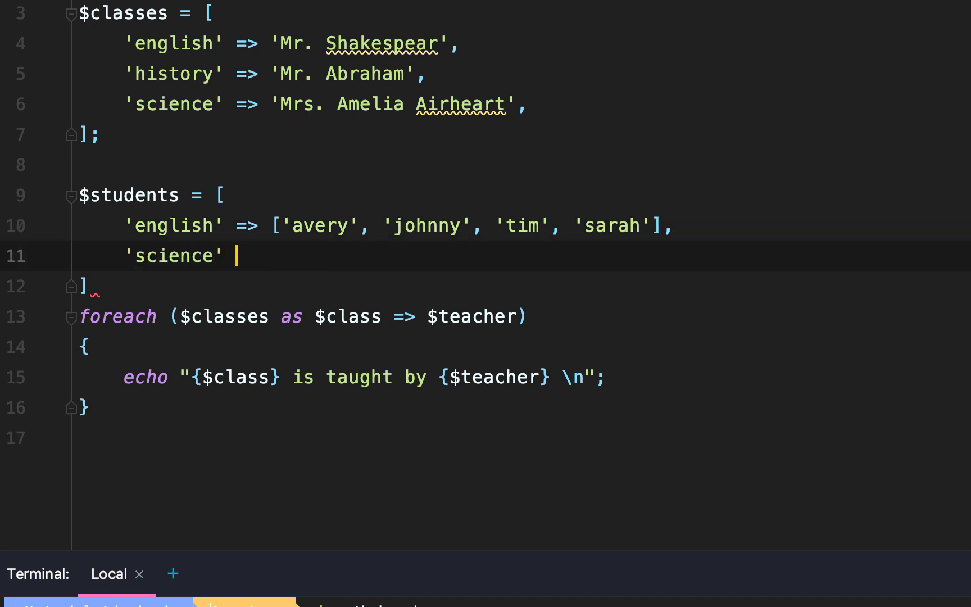
- Add science => ['jimmy', 'alisha'] and history => ['ronnie', 'george'], retyping the history line
type("=> ['']")
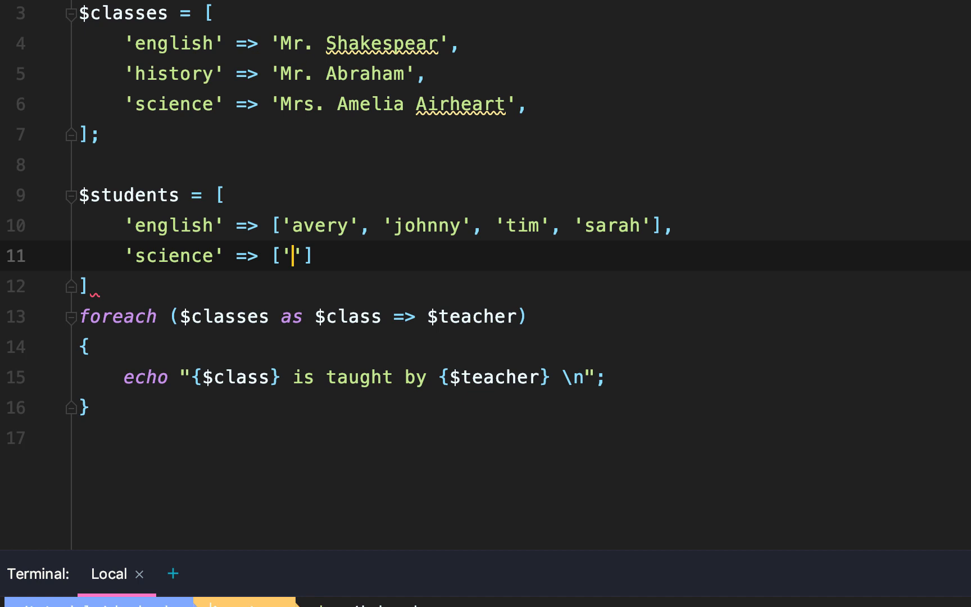
type("jimmy")
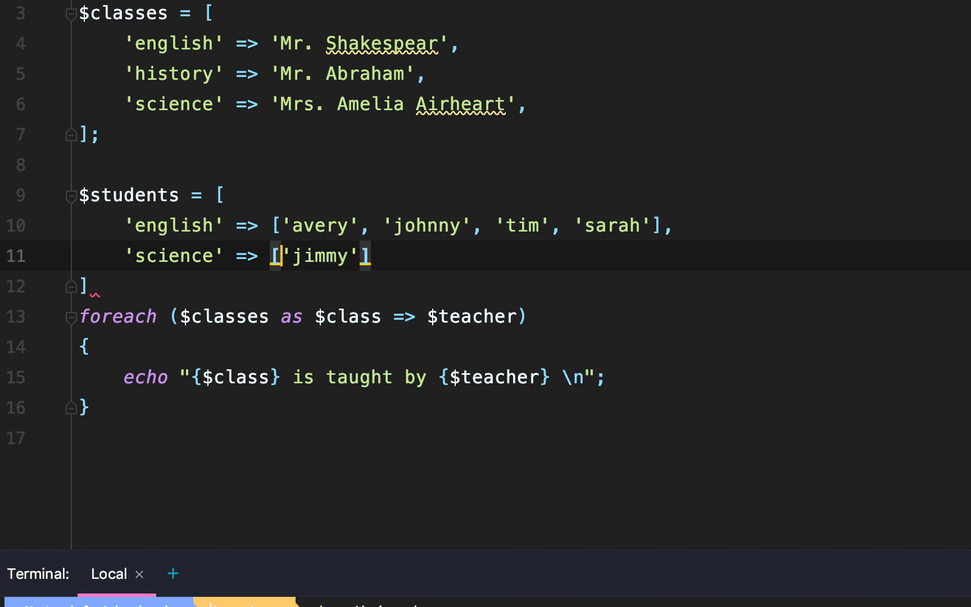
type("als'")
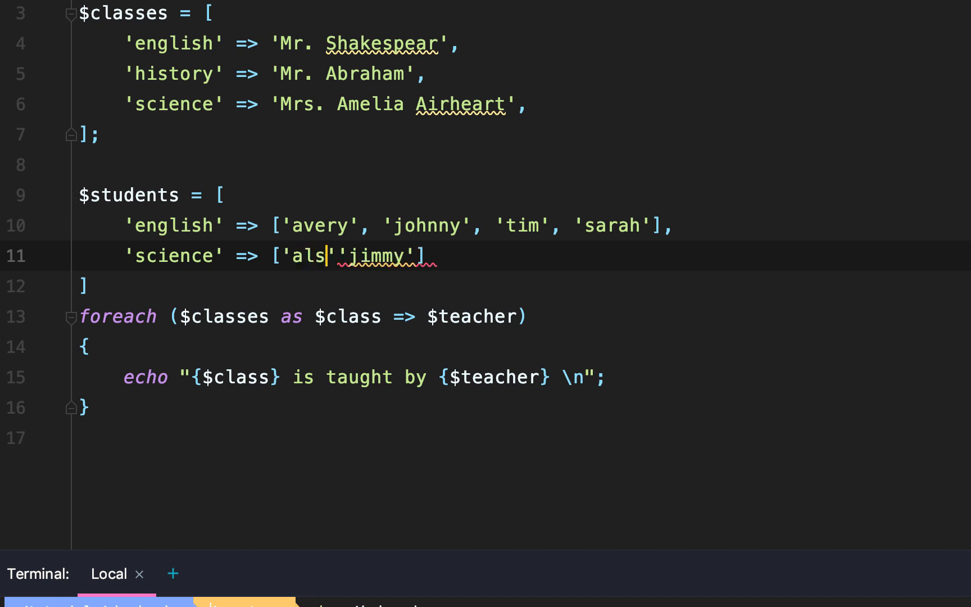
type("isha'")
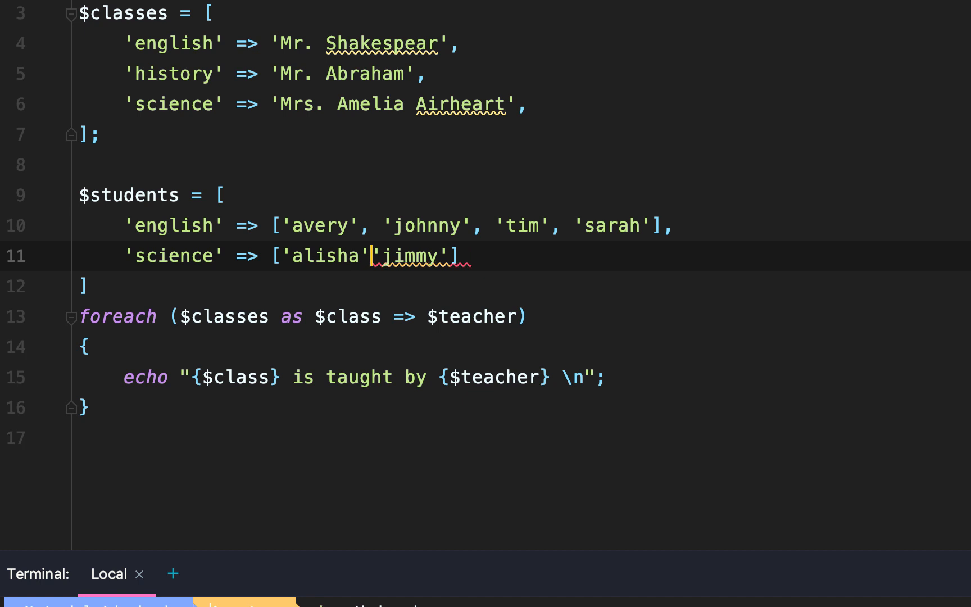
type(",")
type("'")
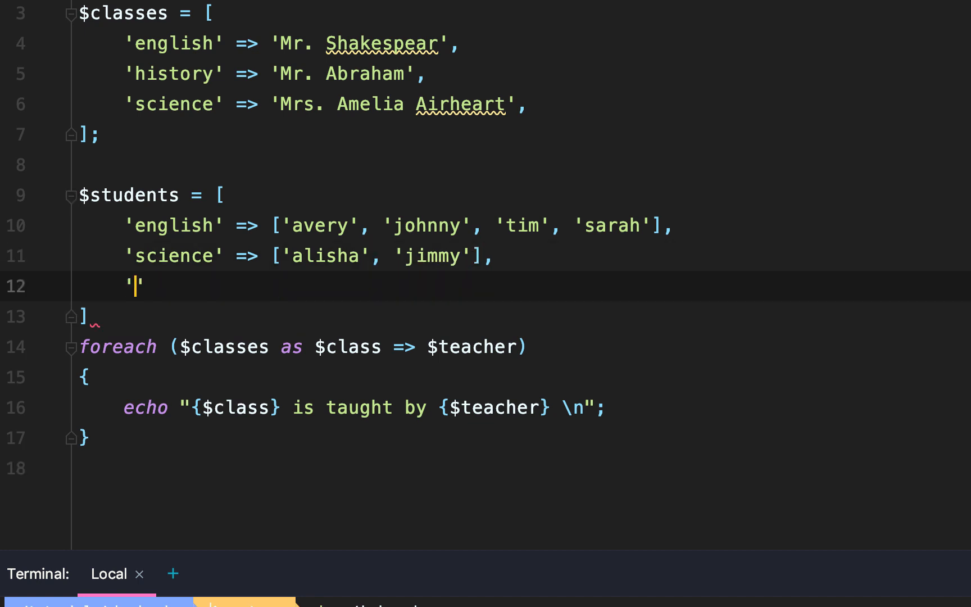
type("history")
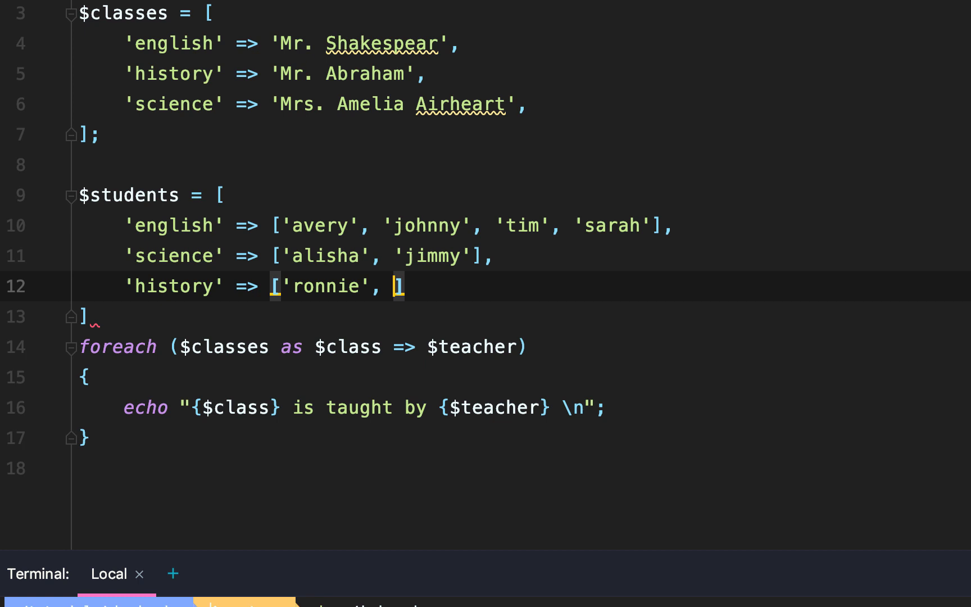
type("''")
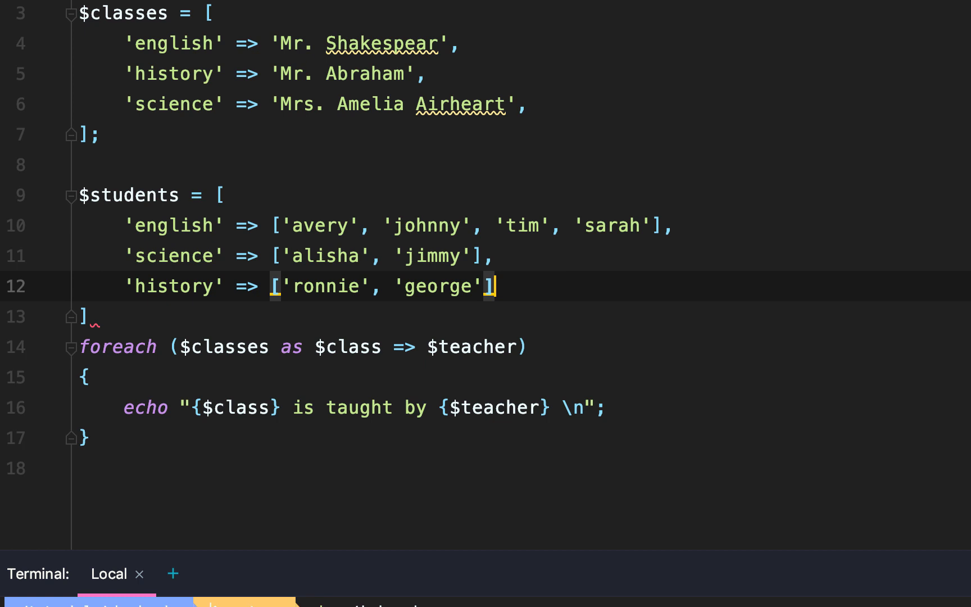
key("Delete")
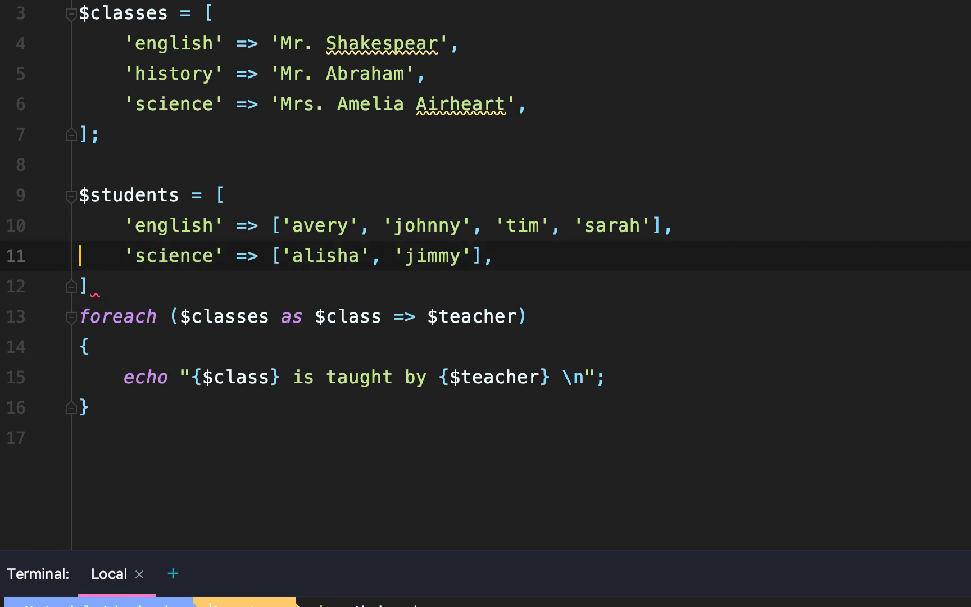
type("'history' => ['ronnie', 'george'],")
type("$students")
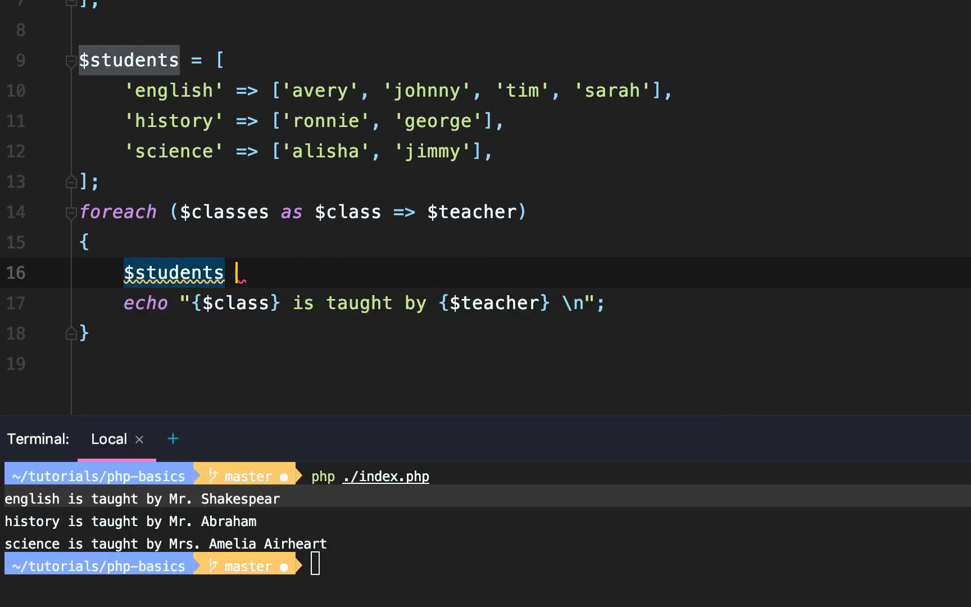
- Inside the loop set $students_list = implode(', ', $students[$class])
type("$stringify")
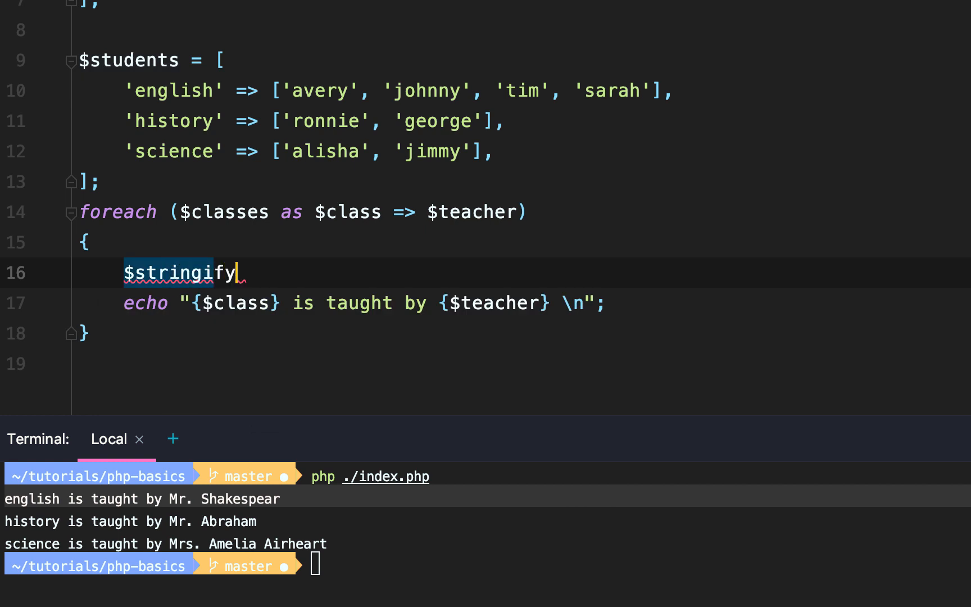
type("_students")
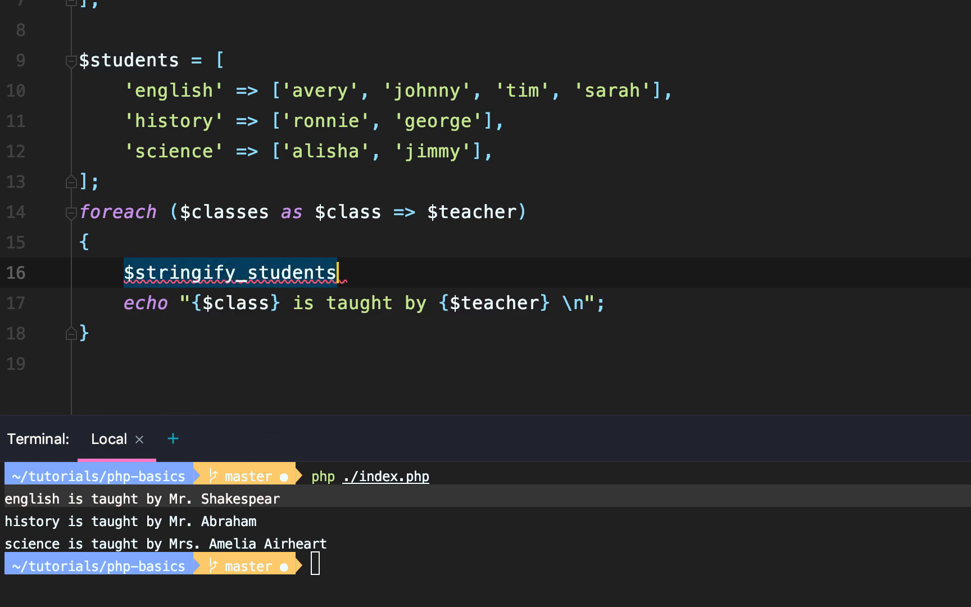
type("$st")
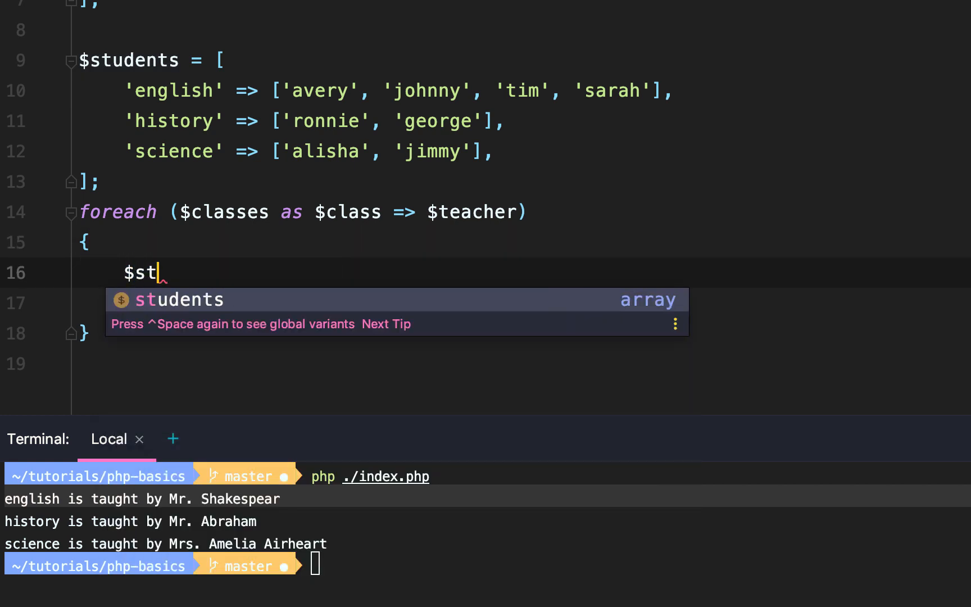
type("udents_list")
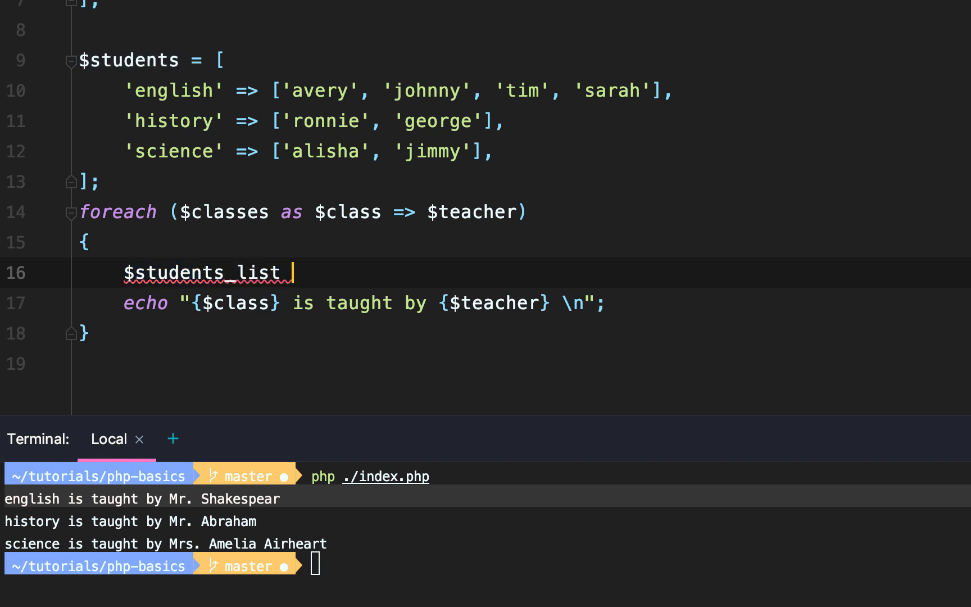
type("= $students[")
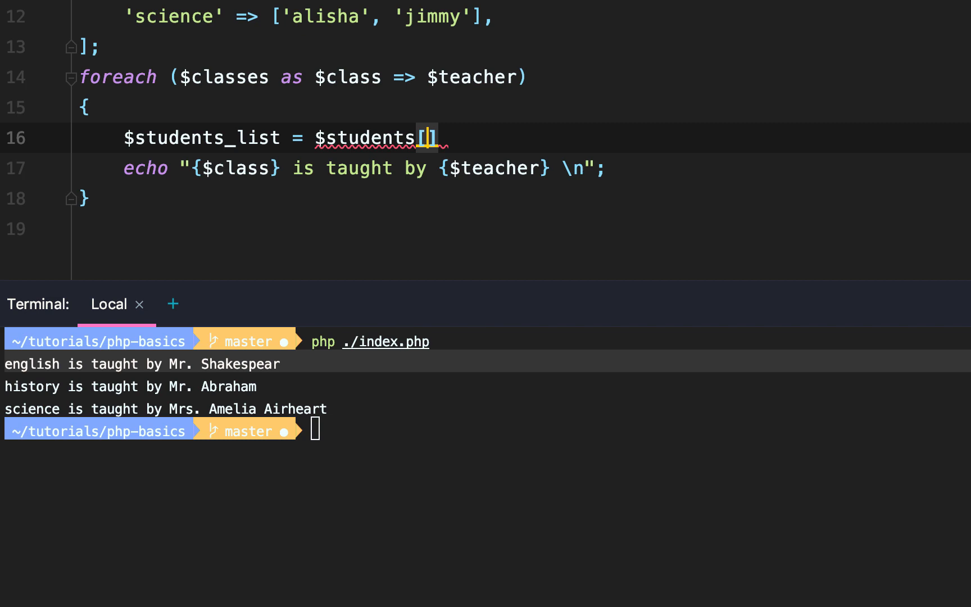
type("$class")
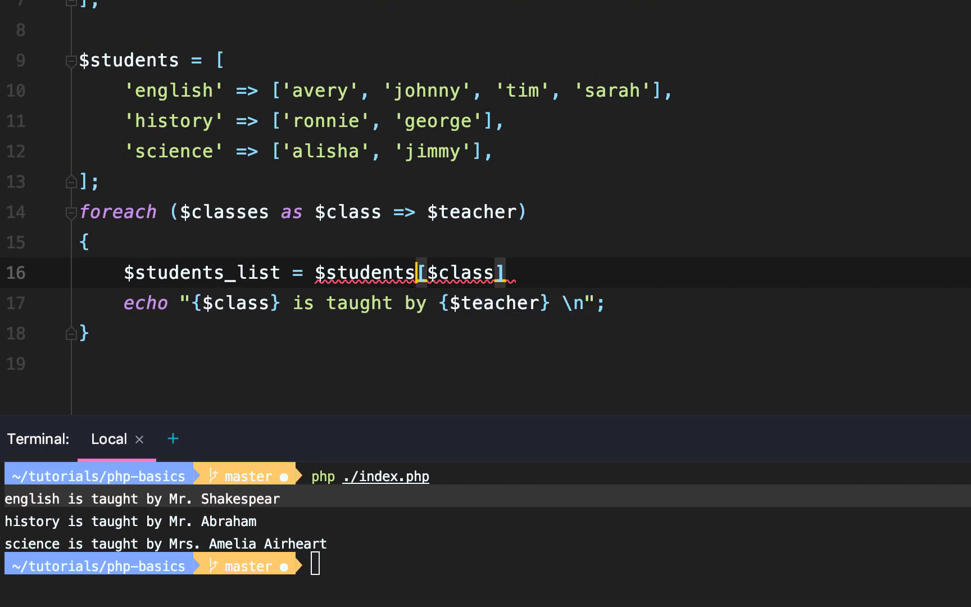
type("implode(',")
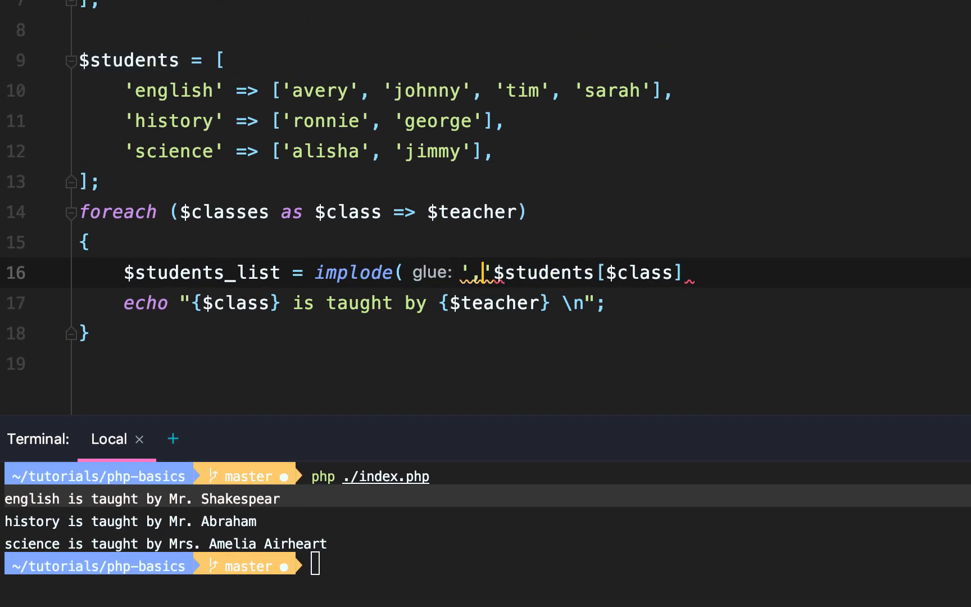
double_click(575, 272)
type("and has  ")
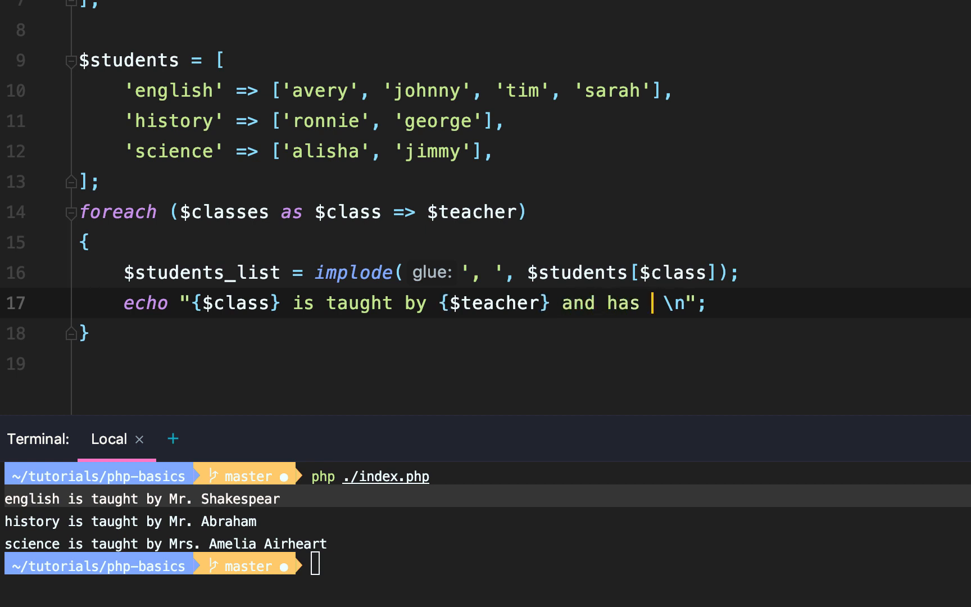
- Append "the following students: {$students_list}" to the echo and rerun php ./index.php
type("the following students:")
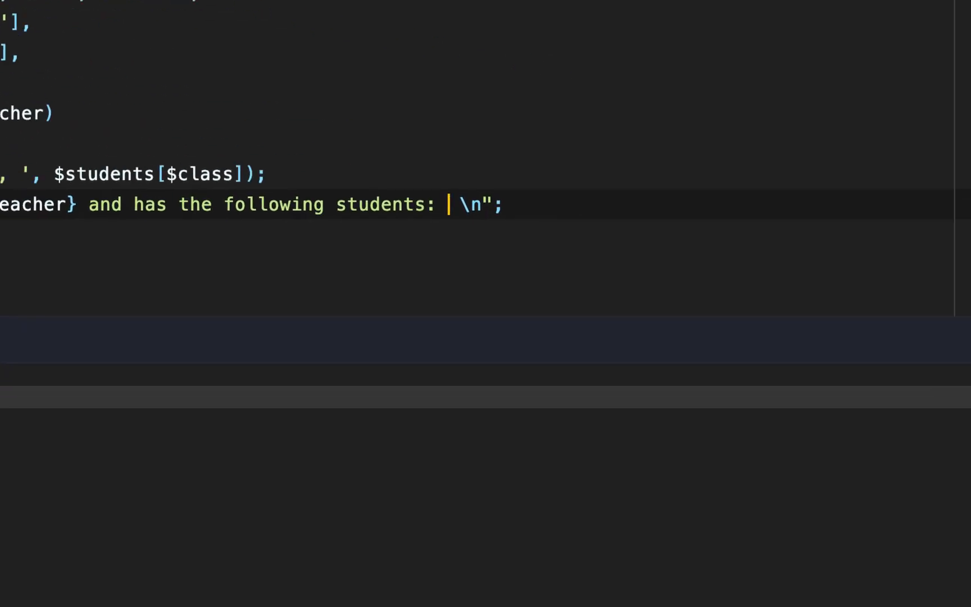
type("{$students_list")
type("clear")
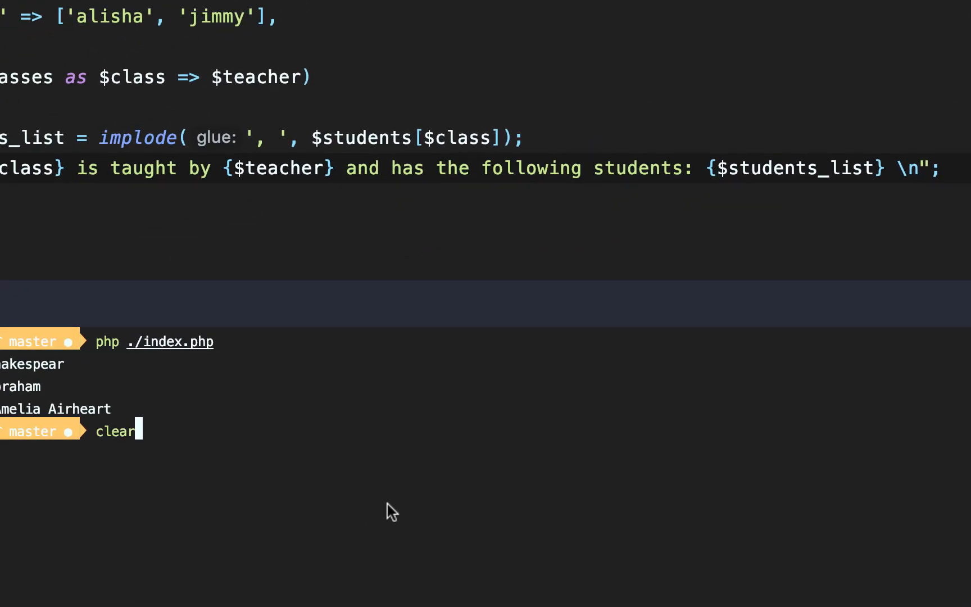
key("Enter")
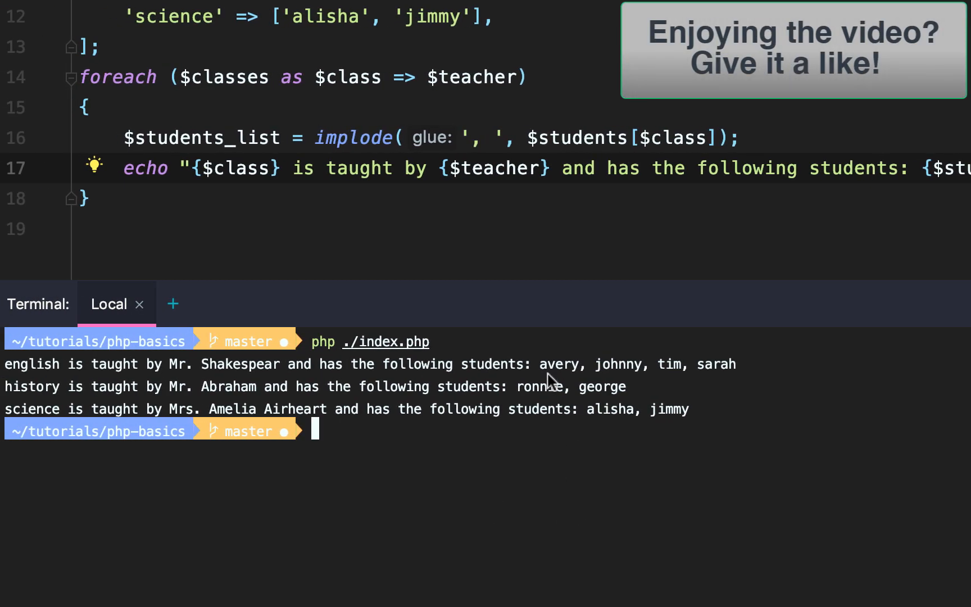
mouse_move(733, 408)
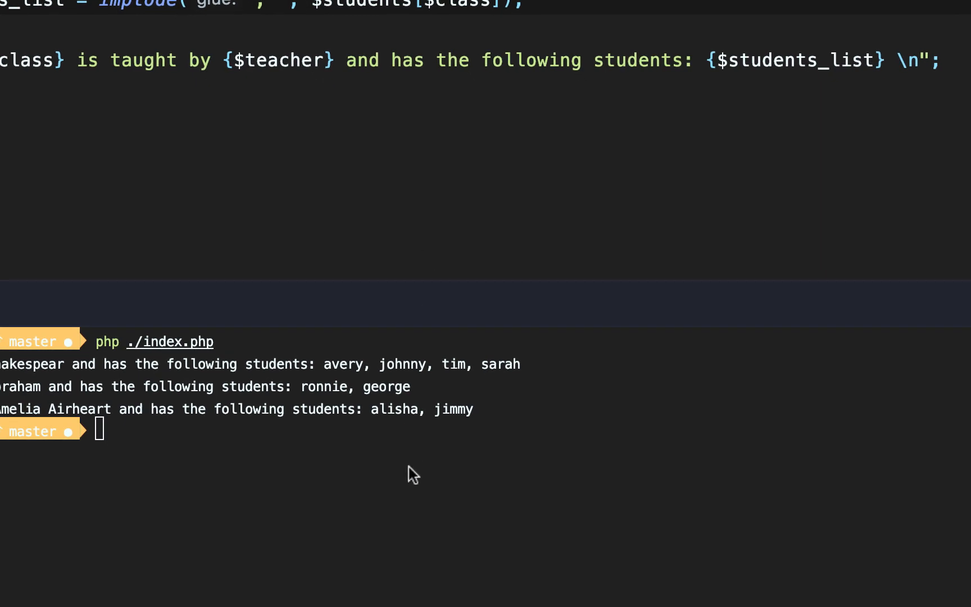
- Use the colon/endforeach loop form, clear the terminal and add a blank line in the body
type("clear")
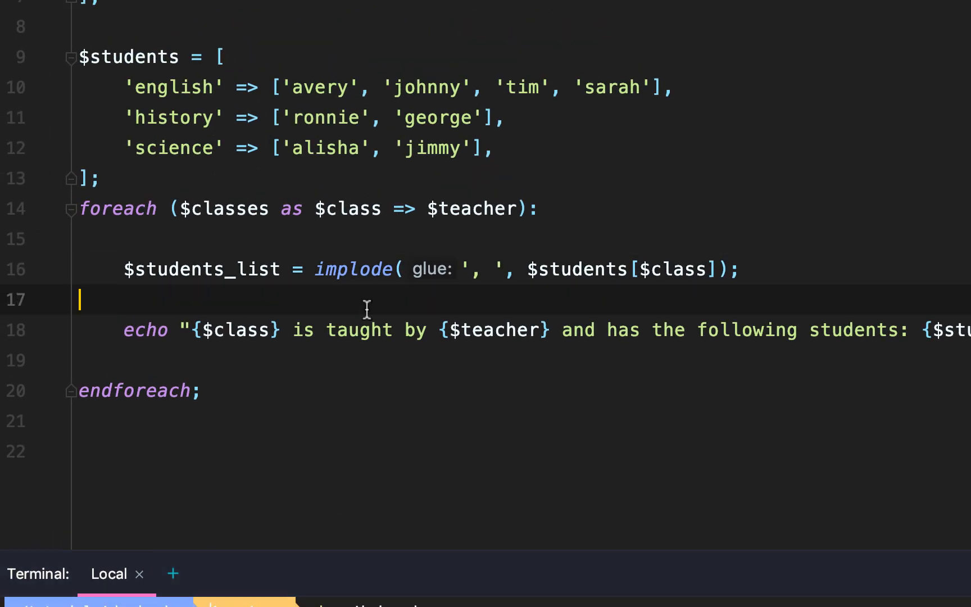
key("Enter")
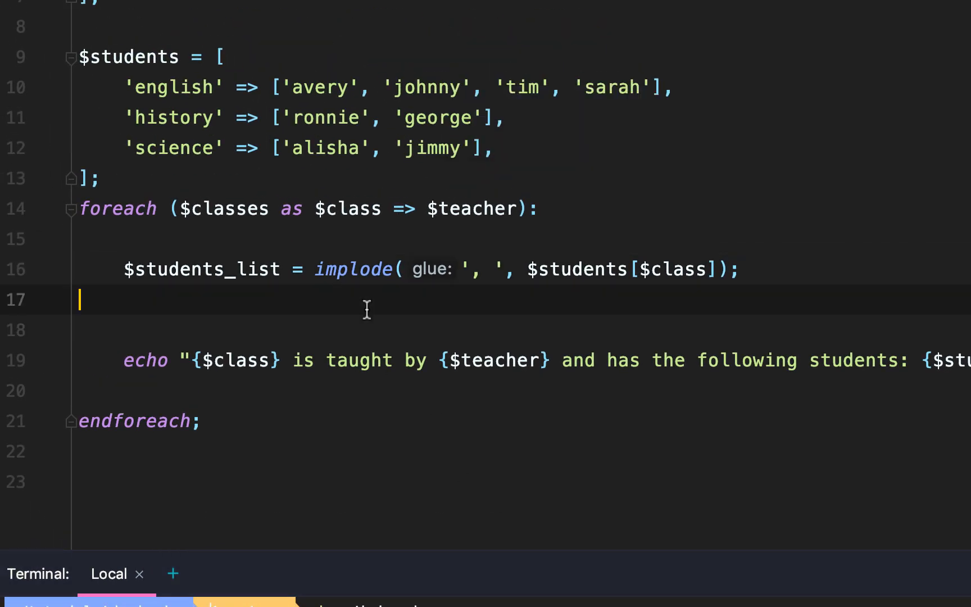